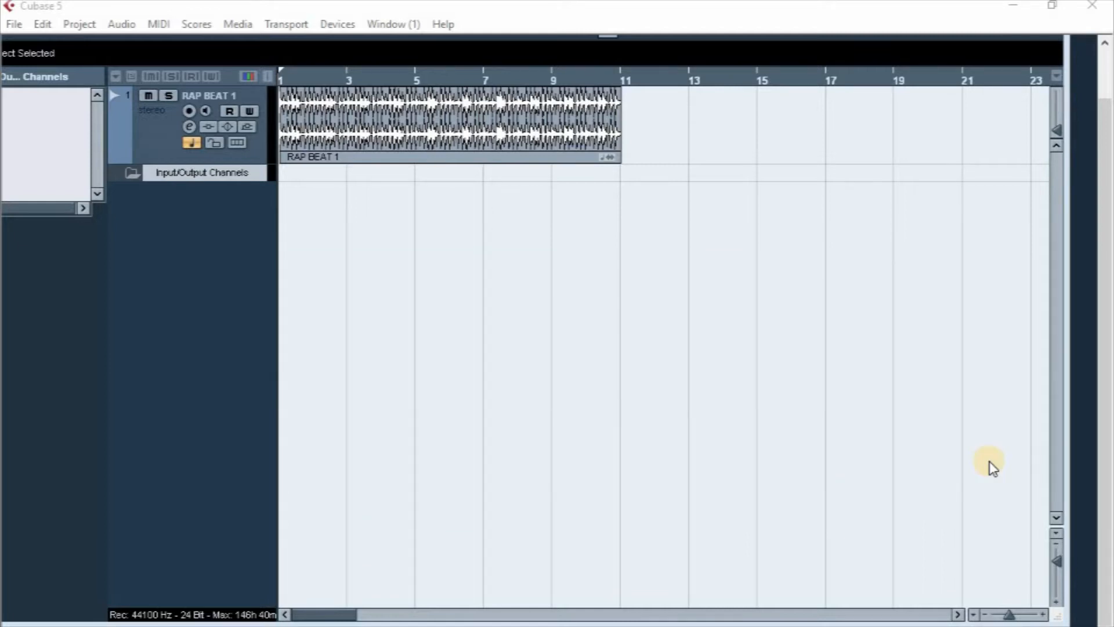
mouse_move(519, 334)
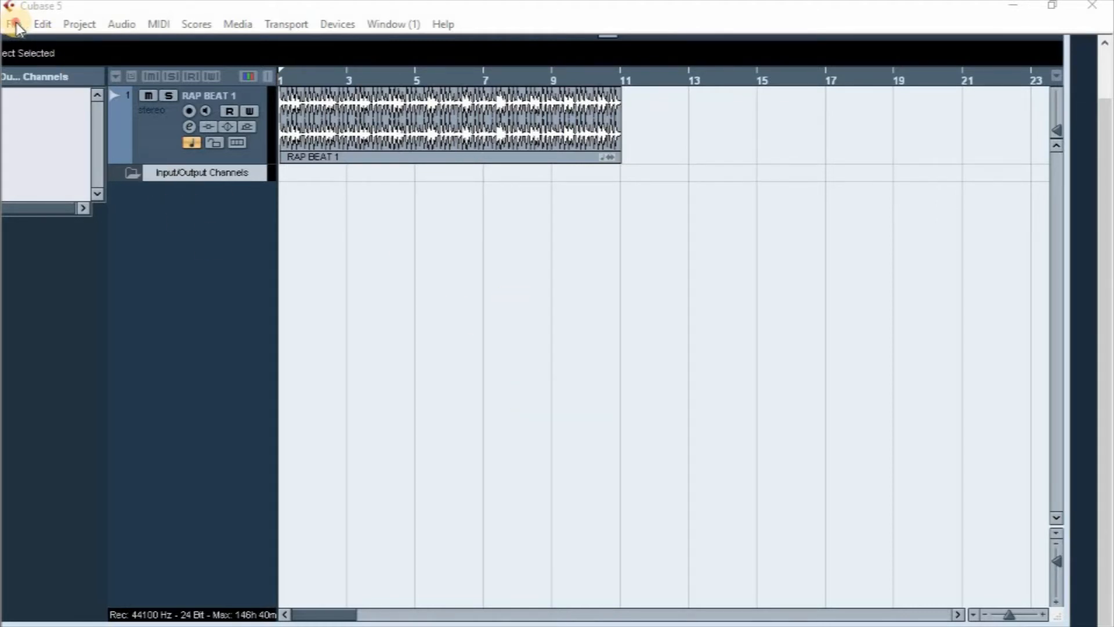
- Start an audio file import from the File menu for the RAP BEAT 1 project
click(12, 24)
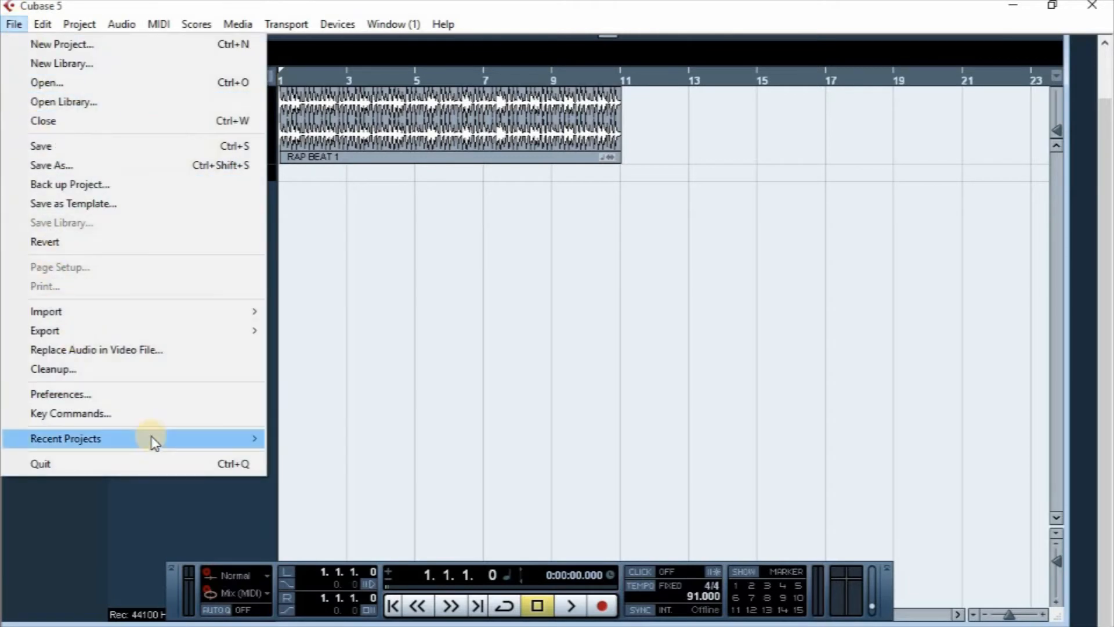
mouse_move(46, 311)
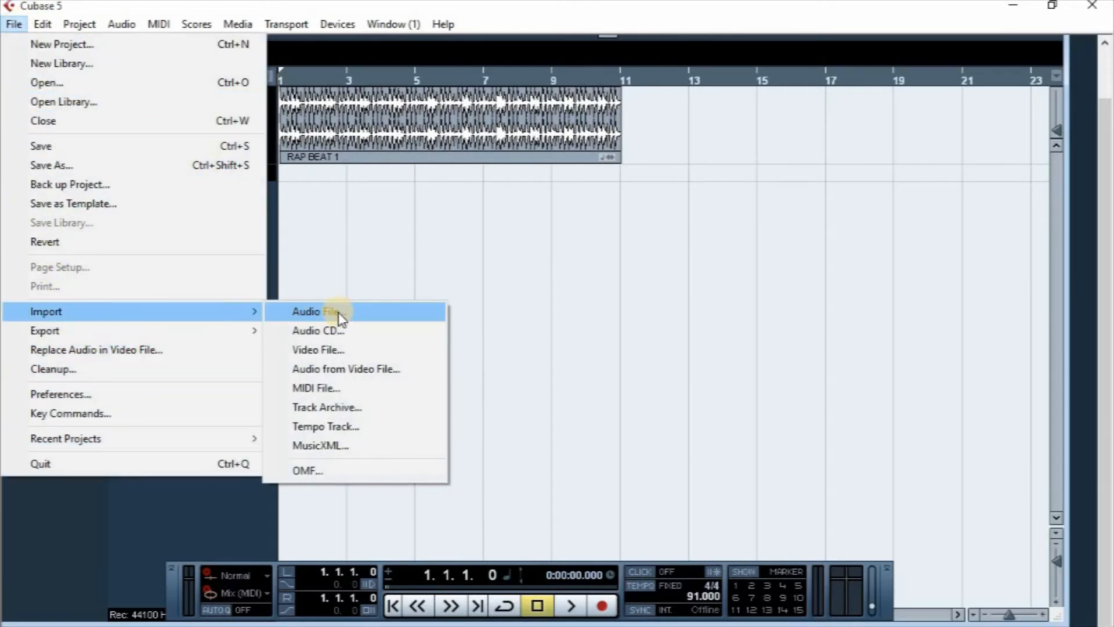
click(318, 311)
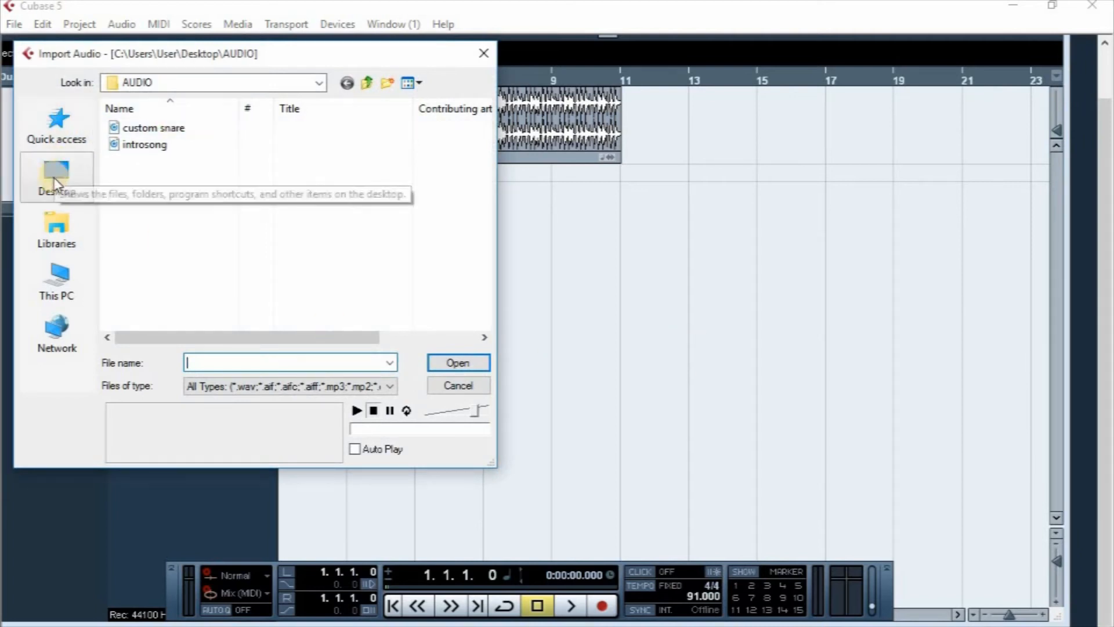
- Import 'custom snare' from Desktop > AUDIO with default options as a track below RAP BEAT 1
click(56, 177)
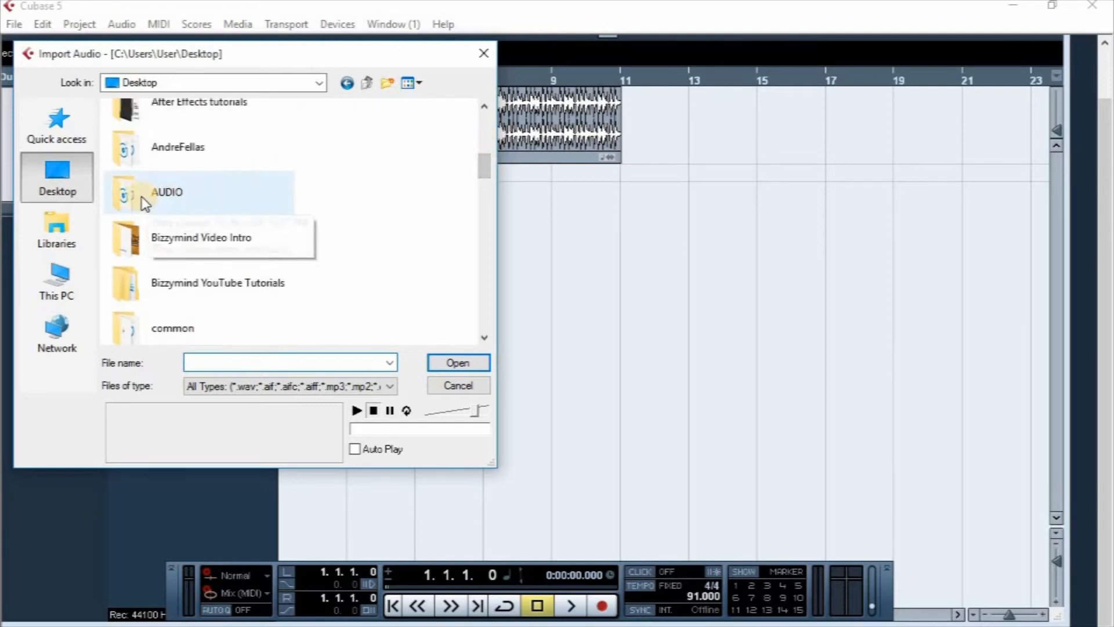
double_click(167, 192)
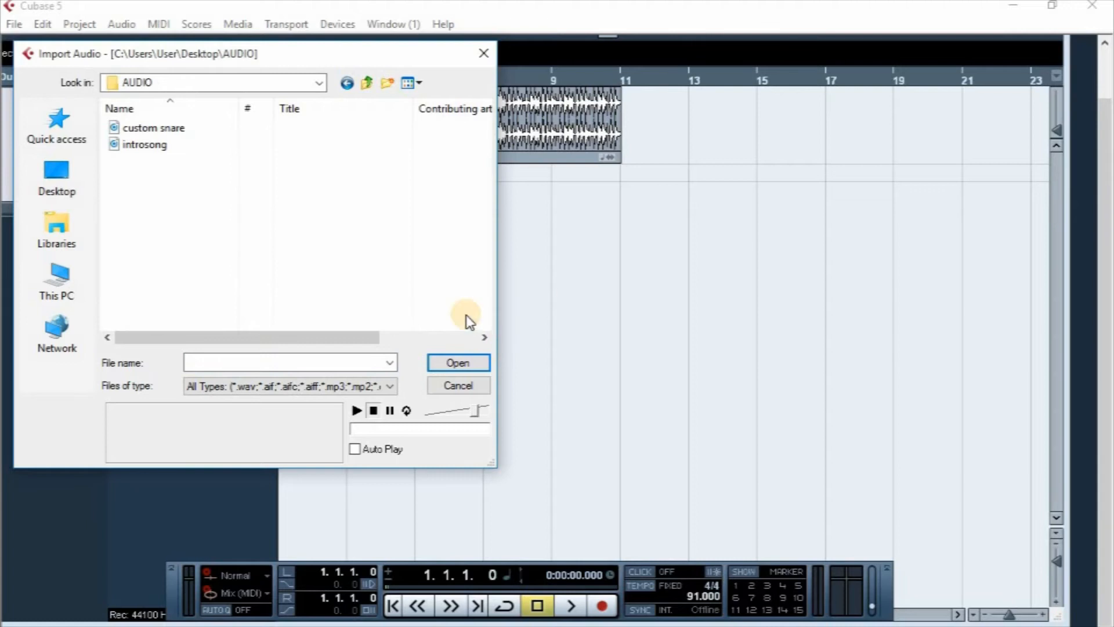
click(153, 127)
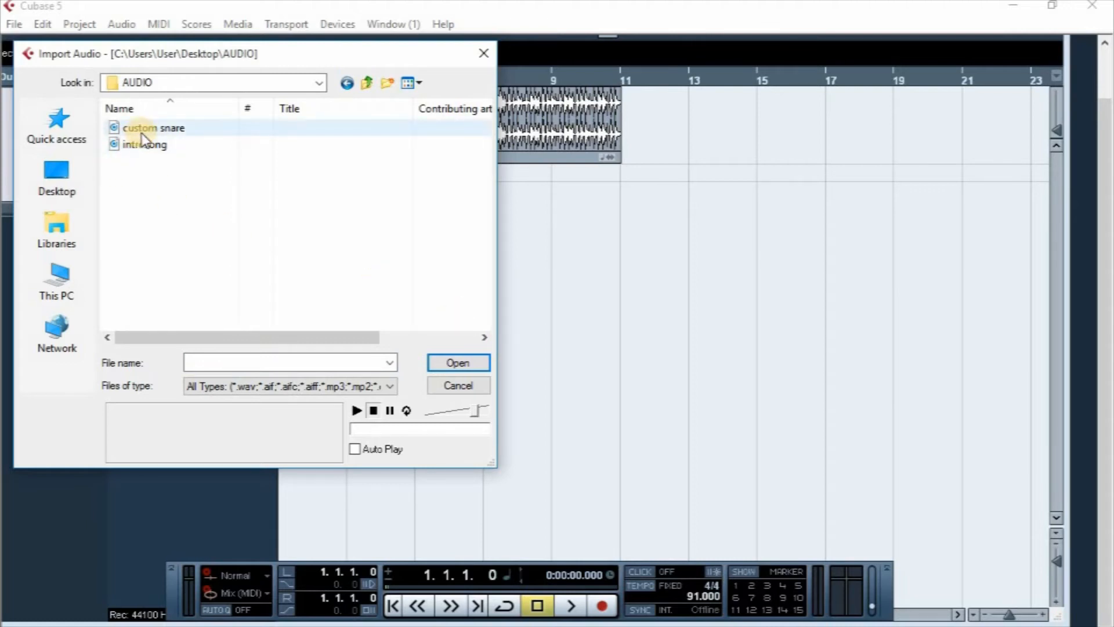
click(153, 128)
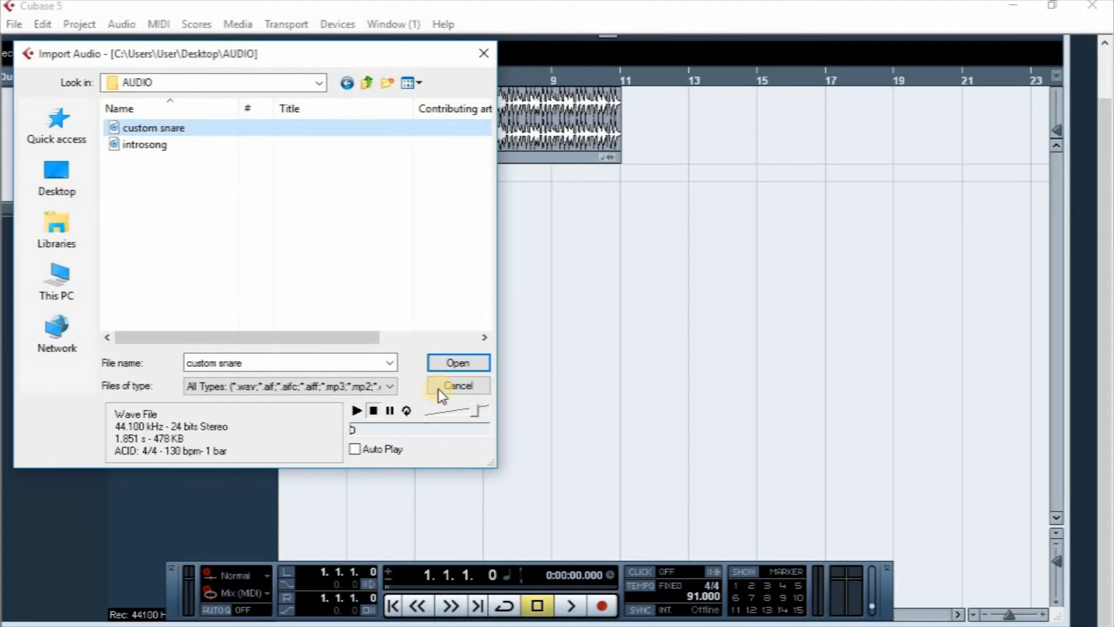
click(457, 362)
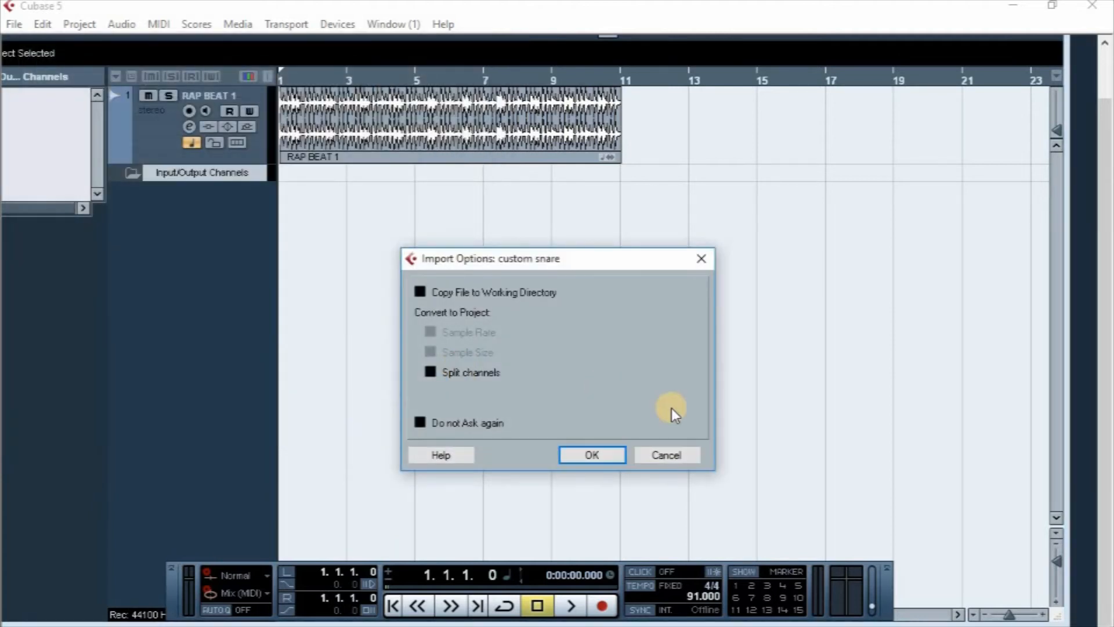
click(590, 455)
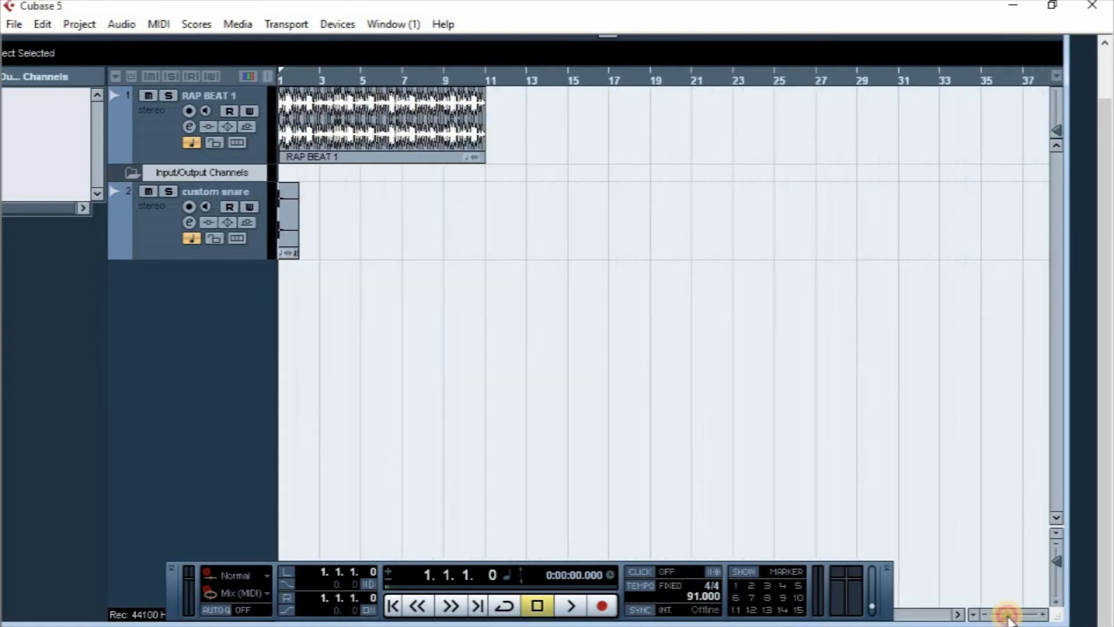
- Zoom in on the clips and play both tracks from the start to about bar 2
click(1007, 613)
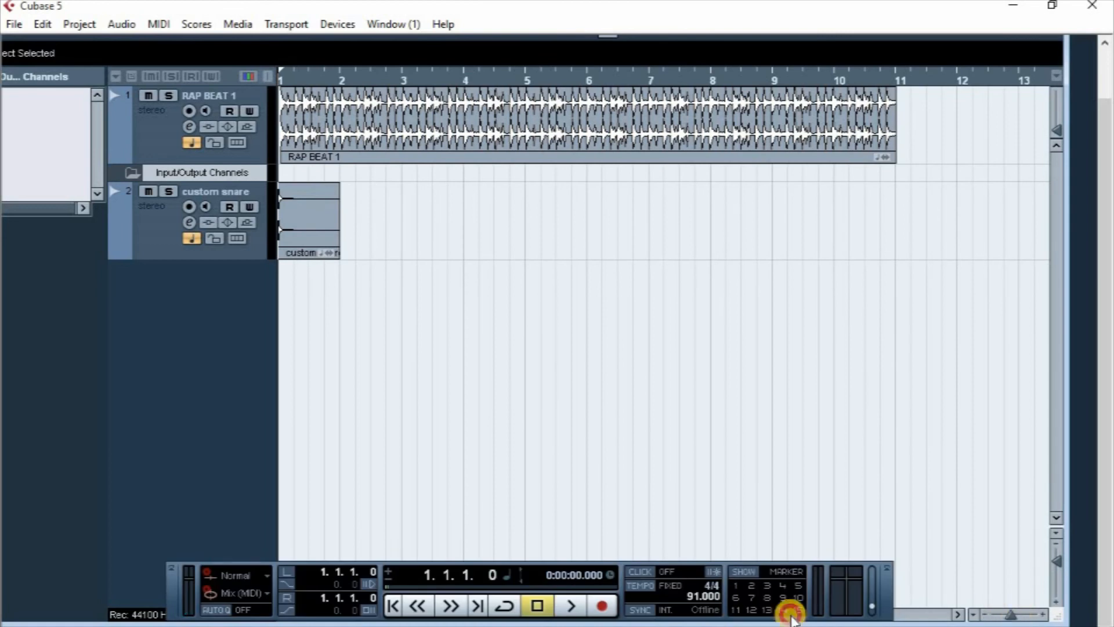
click(571, 605)
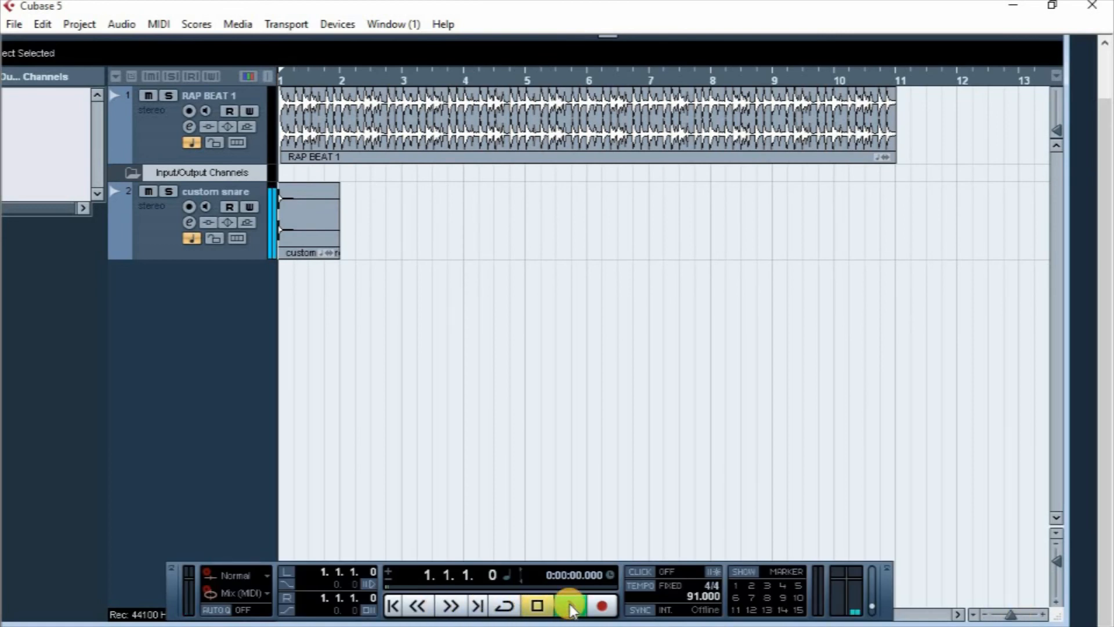
click(568, 605)
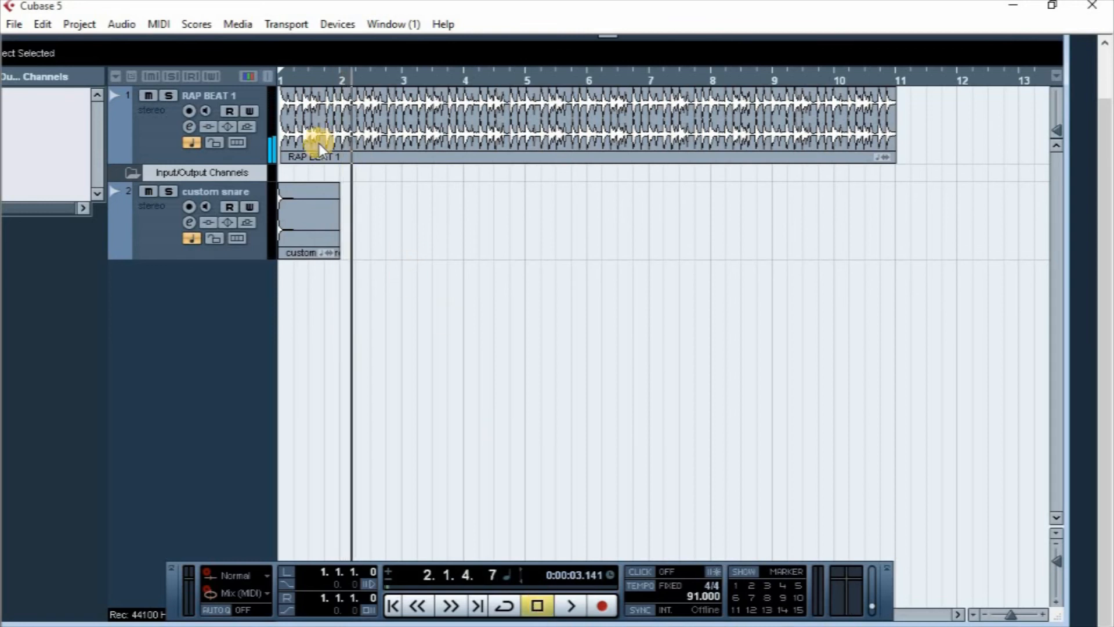
mouse_move(358, 256)
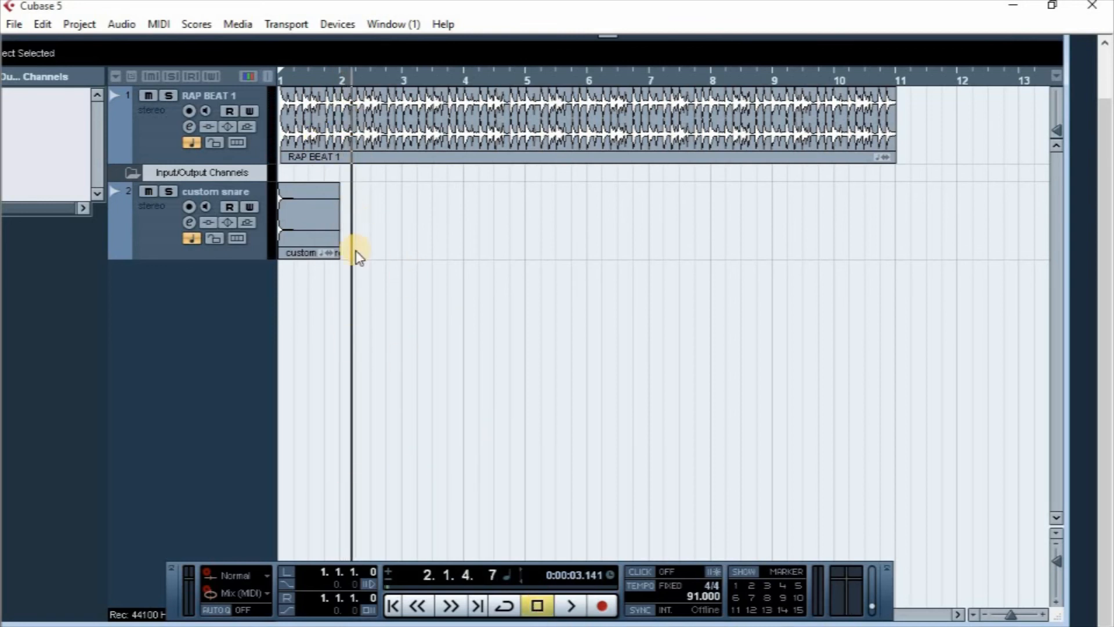